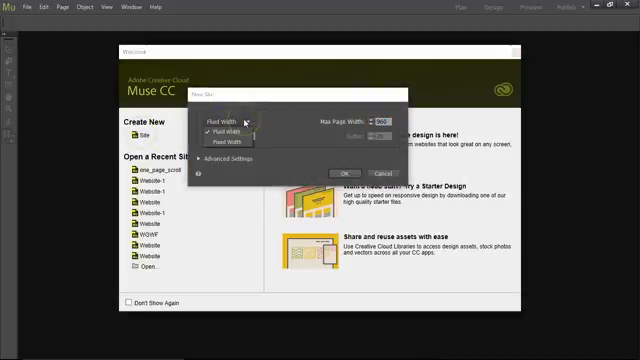
# - Create a new Fixed Width site with columns set and Advanced Settings shown
pyautogui.click(228, 136)
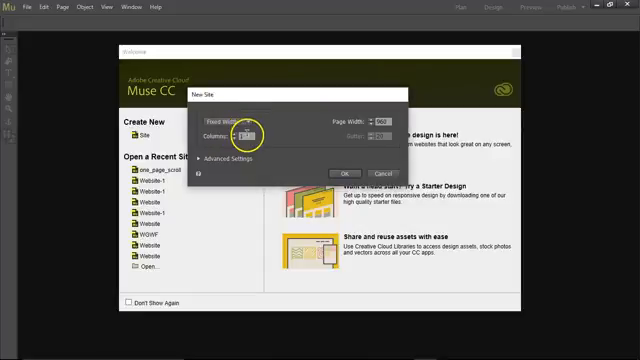
pyautogui.click(384, 118)
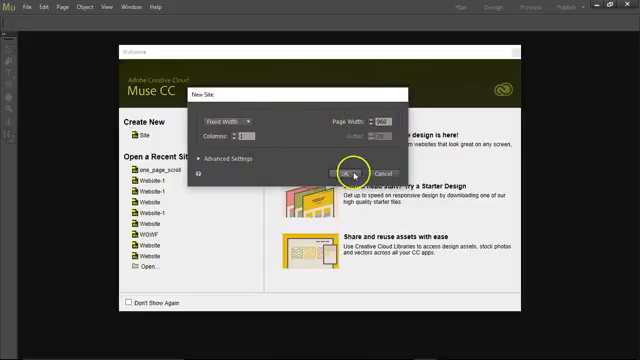
pyautogui.click(226, 158)
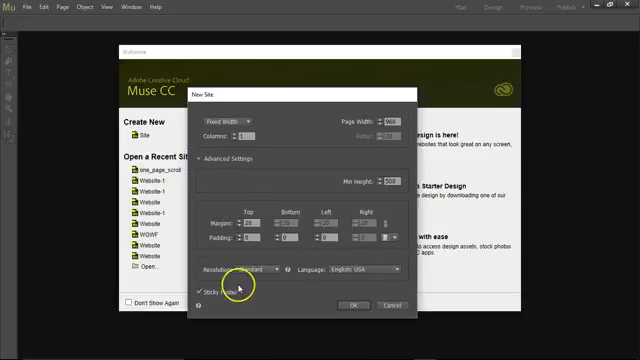
pyautogui.click(348, 306)
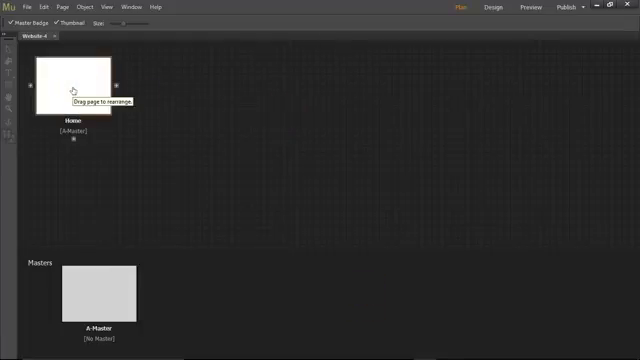
# - Open the Home page from the site plan into Design view
pyautogui.doubleClick(76, 88)
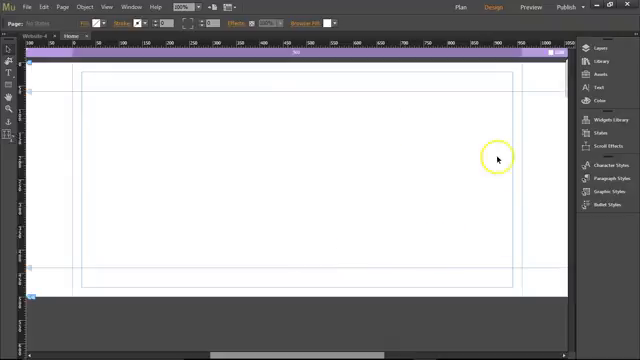
pyautogui.moveTo(384, 124)
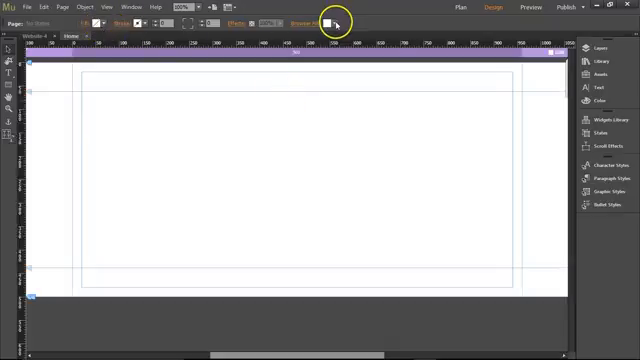
# - Set the Browser Fill colour around the Home page to black
pyautogui.click(324, 22)
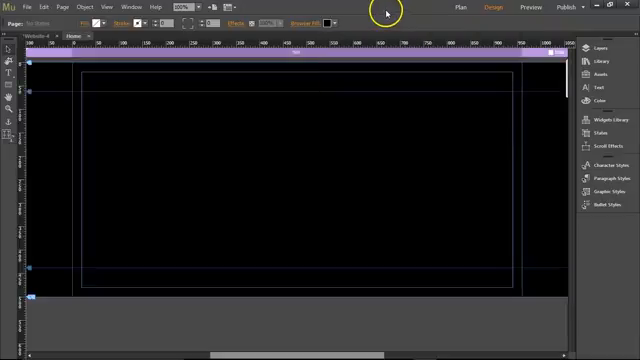
pyautogui.moveTo(8, 86)
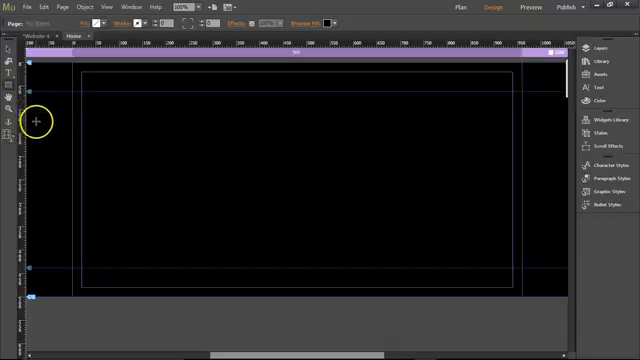
# - Draw a wide rectangle spanning the black Home page
pyautogui.moveTo(36, 124); pyautogui.dragTo(546, 210)
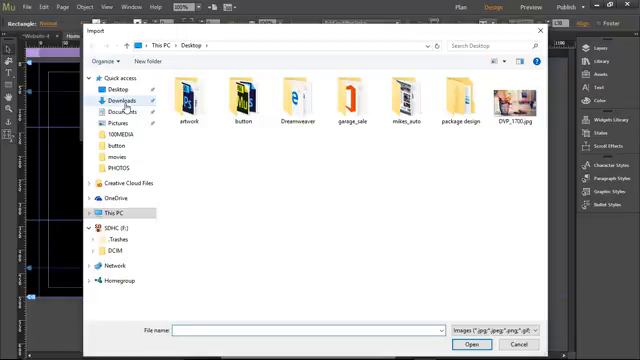
# - Fill the rectangle with the coffee image and show its Fitting options
pyautogui.click(516, 108)
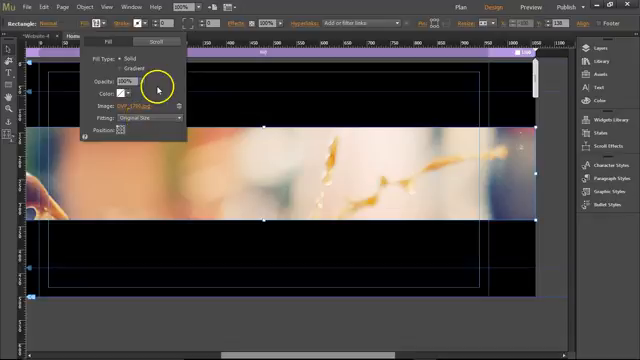
pyautogui.click(158, 40)
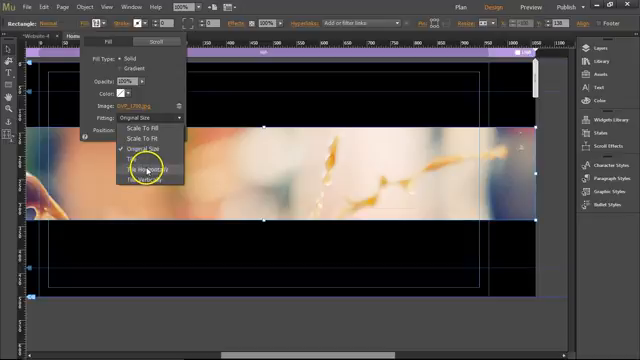
# - Choose a Fitting option for the coffee image inside the rectangle
pyautogui.click(136, 176)
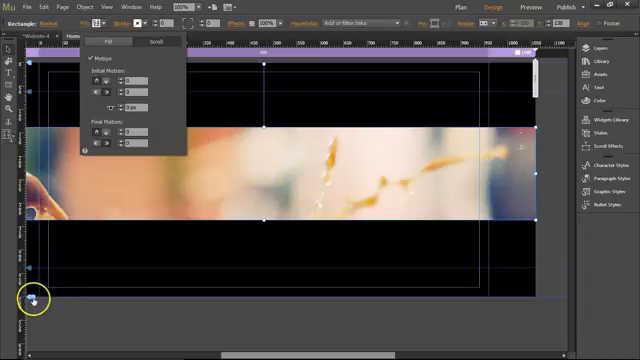
pyautogui.moveTo(324, 162)
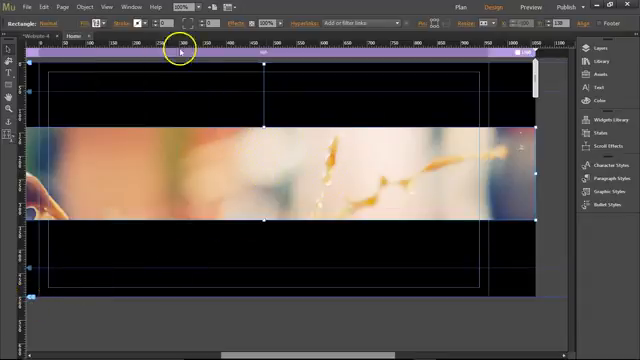
pyautogui.click(38, 8)
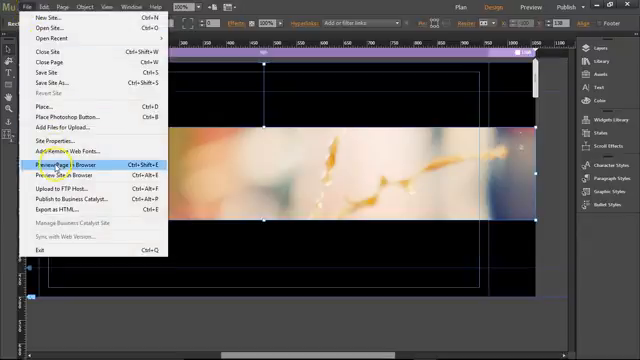
pyautogui.click(76, 162)
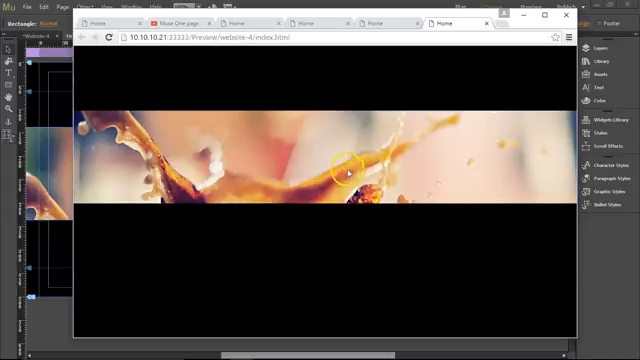
pyautogui.moveTo(568, 308)
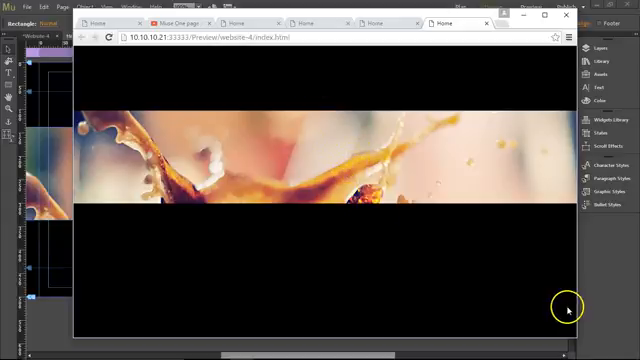
pyautogui.moveTo(580, 336)
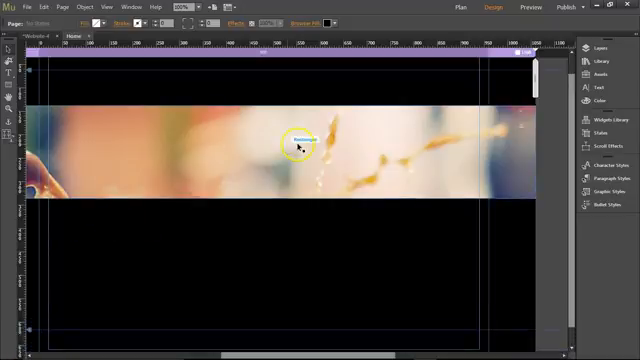
# - Select the coffee-image rectangle and move it lower on the Home page
pyautogui.click(310, 180)
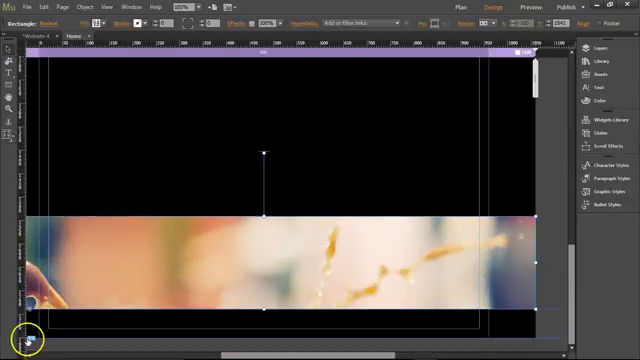
pyautogui.moveTo(318, 258)
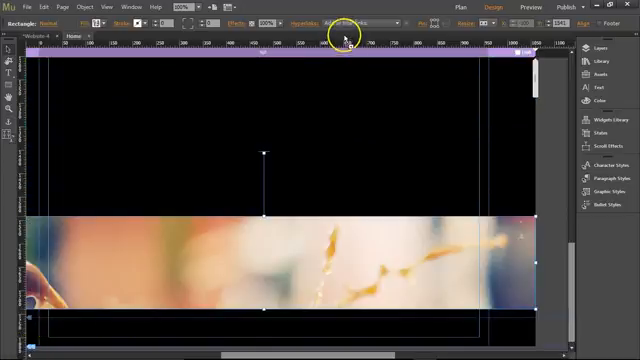
pyautogui.moveTo(404, 152)
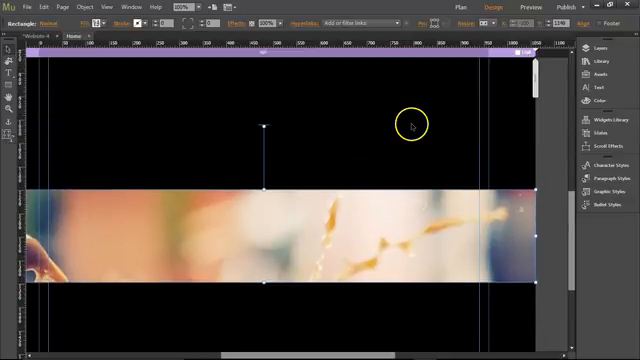
pyautogui.moveTo(412, 150)
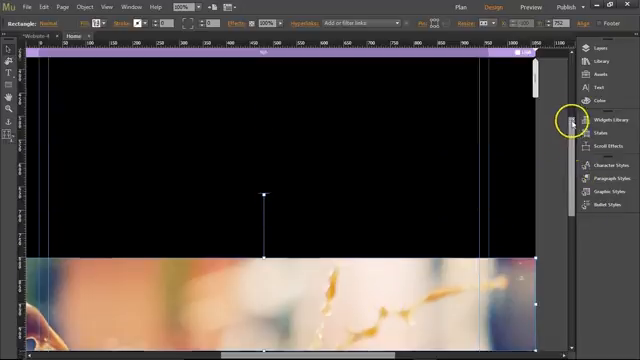
pyautogui.scroll(-3)
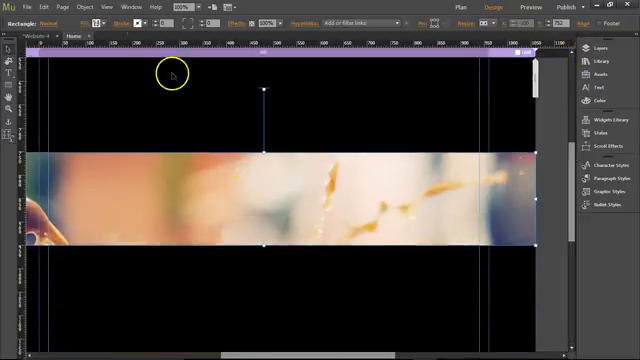
# - Adjust the rectangle's Scroll Effects motion, then preview the page in the browser
pyautogui.click(152, 44)
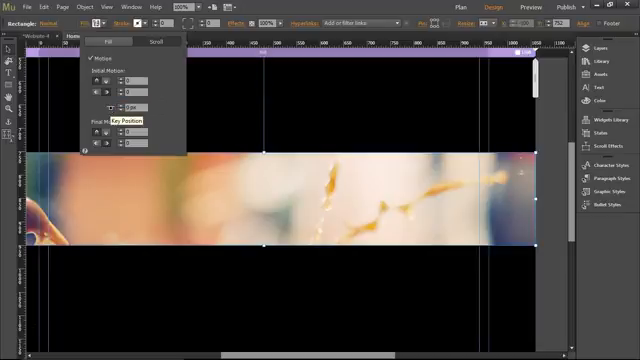
pyautogui.moveTo(218, 184)
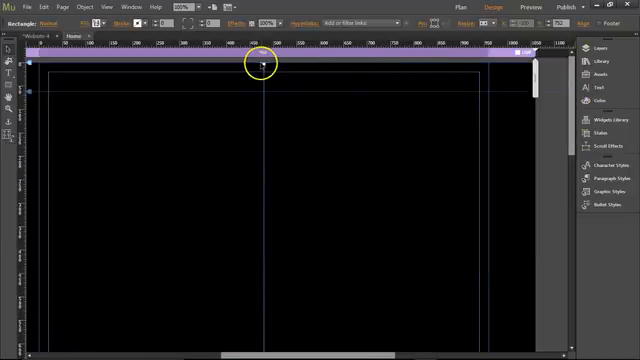
pyautogui.click(24, 8)
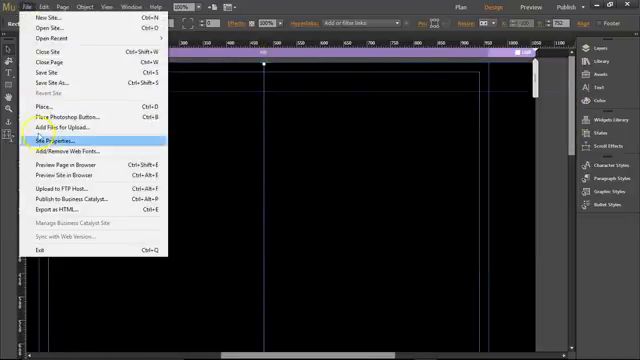
pyautogui.click(76, 172)
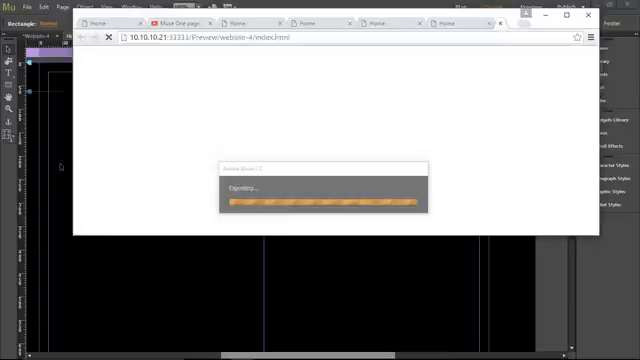